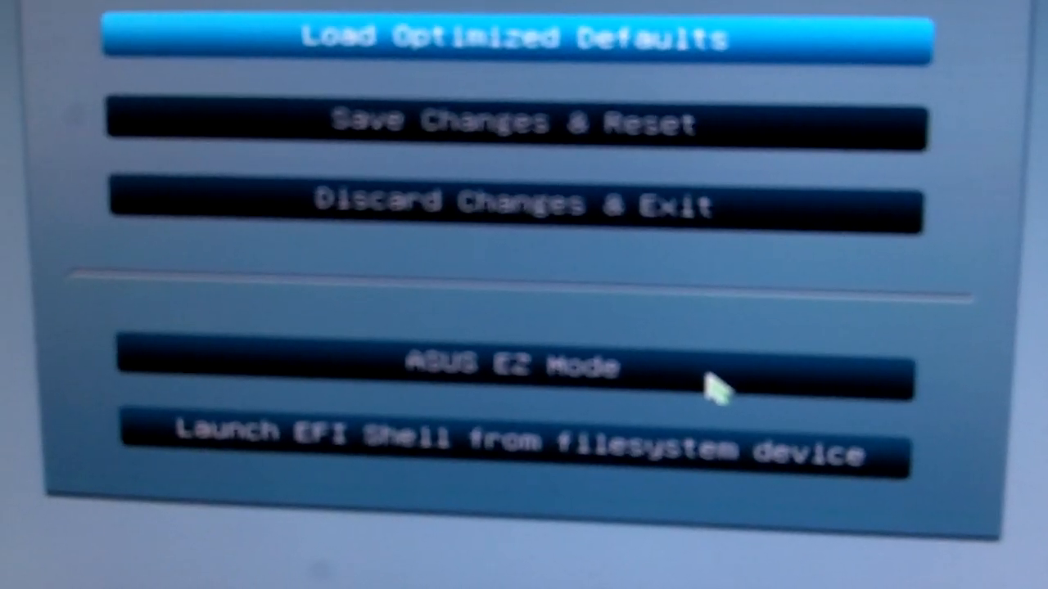
Switch to EZ Mode showing build date, CPU speed and fan speed readings.
{"action": "left_click", "coordinate": [515, 365]}
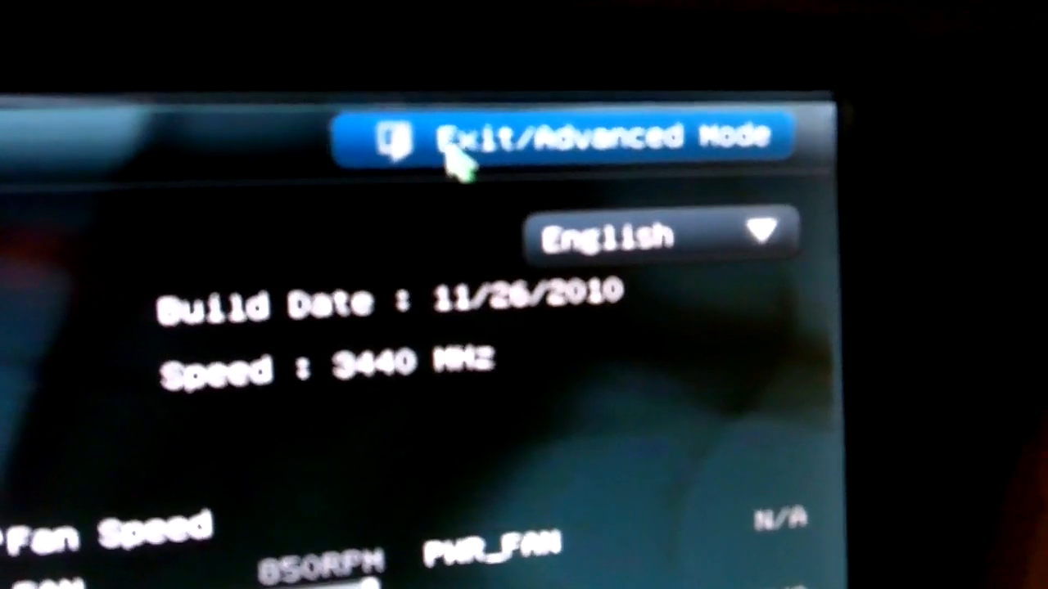
Return to Advanced Mode's Ai Tweaker settings with GPU Boost and DRAM Timing Control.
{"action": "left_click", "coordinate": [557, 134]}
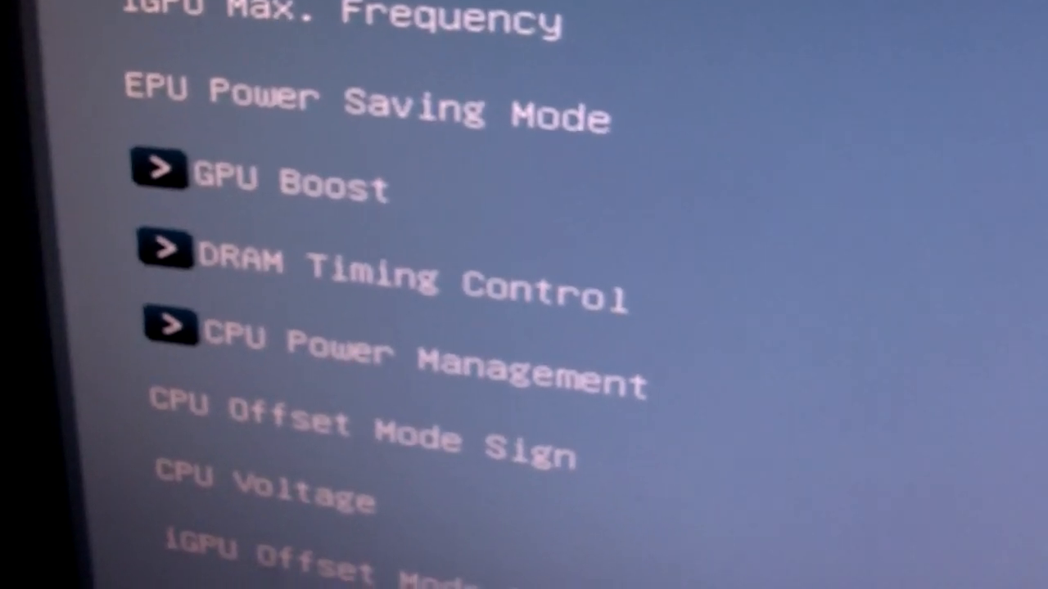
Show the Advanced list with CPU, System Agent, PCH, SATA, USB and Onboard Devices Configuration.
{"action": "scroll", "scroll_direction": "down", "scroll_amount": 3}
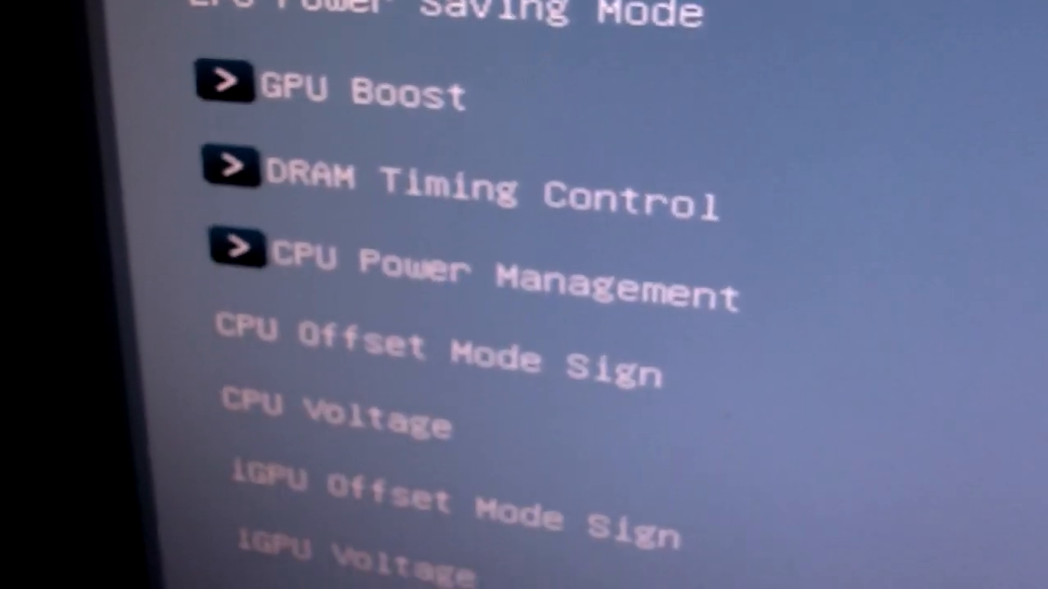
{"action": "scroll", "scroll_direction": "down", "scroll_amount": 3}
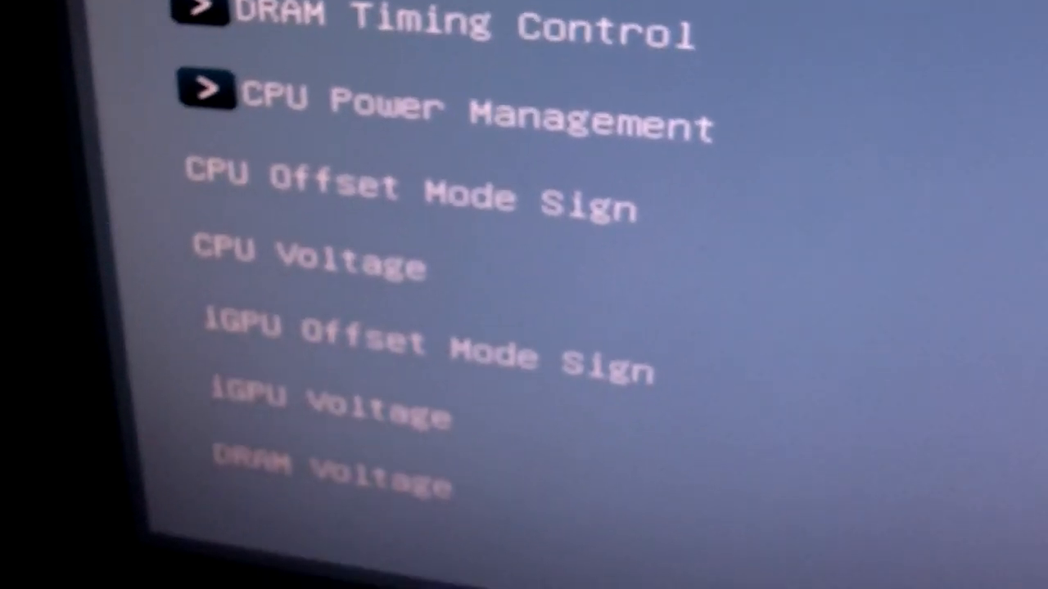
{"action": "left_click", "coordinate": [310, 196]}
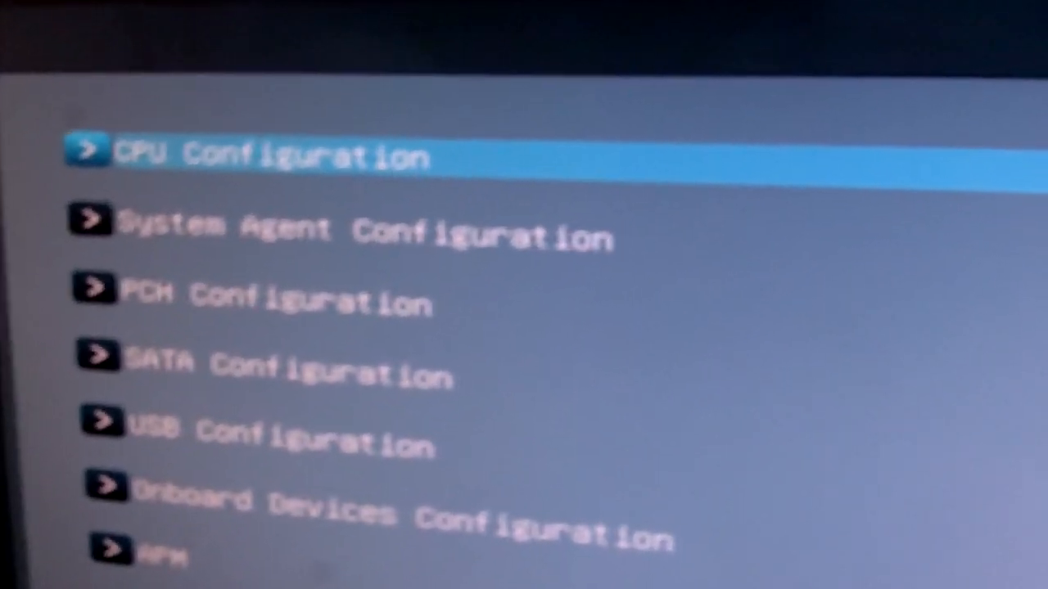
{"action": "left_click", "coordinate": [254, 155]}
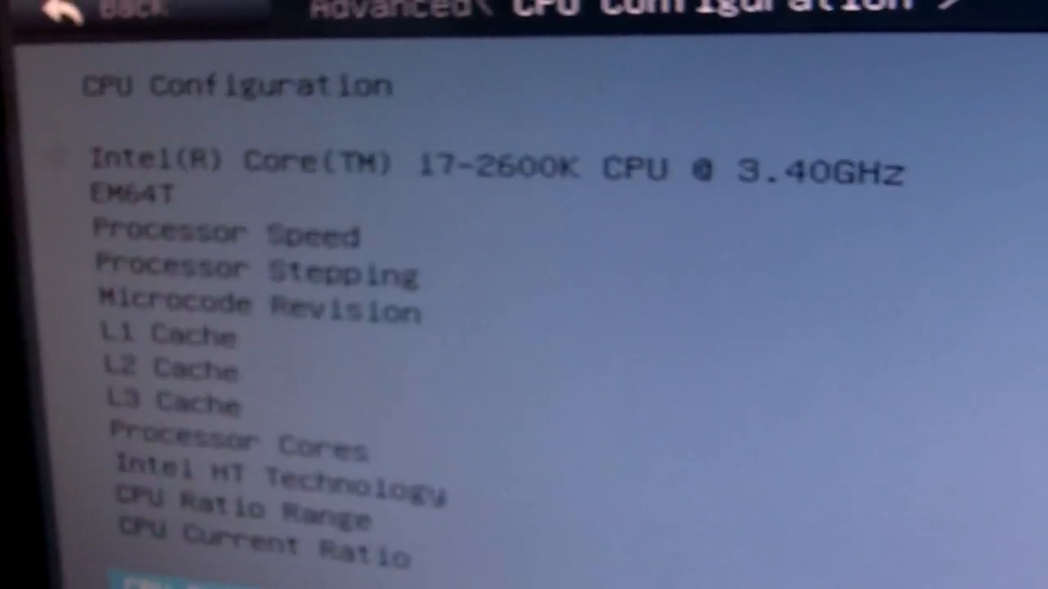
{"action": "scroll", "scroll_direction": "down", "scroll_amount": 3}
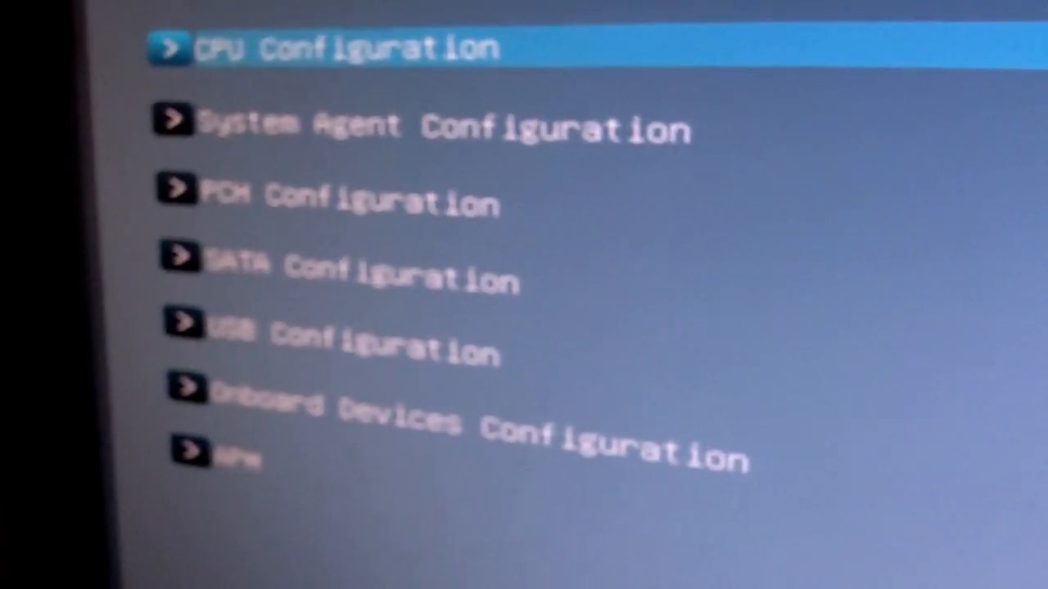
Move through the Advanced categories to reach the Tool section with EZ Flash and O.C. Profile.
{"action": "key", "text": "Down"}
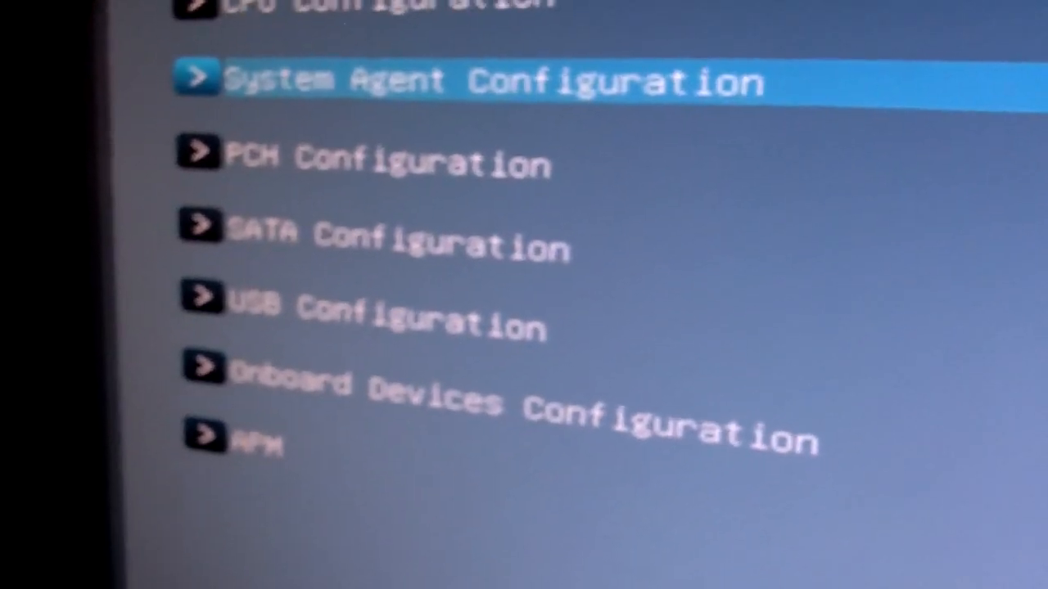
{"action": "key", "text": "down"}
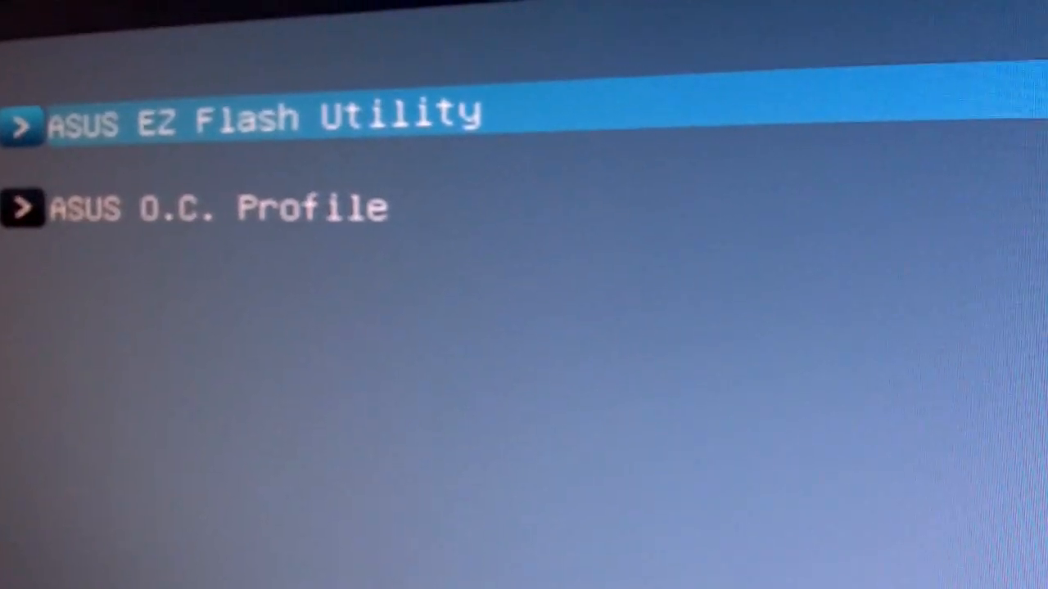
Choose Save Changes & Reset in the Exit menu, bringing up the Yes/No confirmation.
{"action": "key", "text": "Down"}
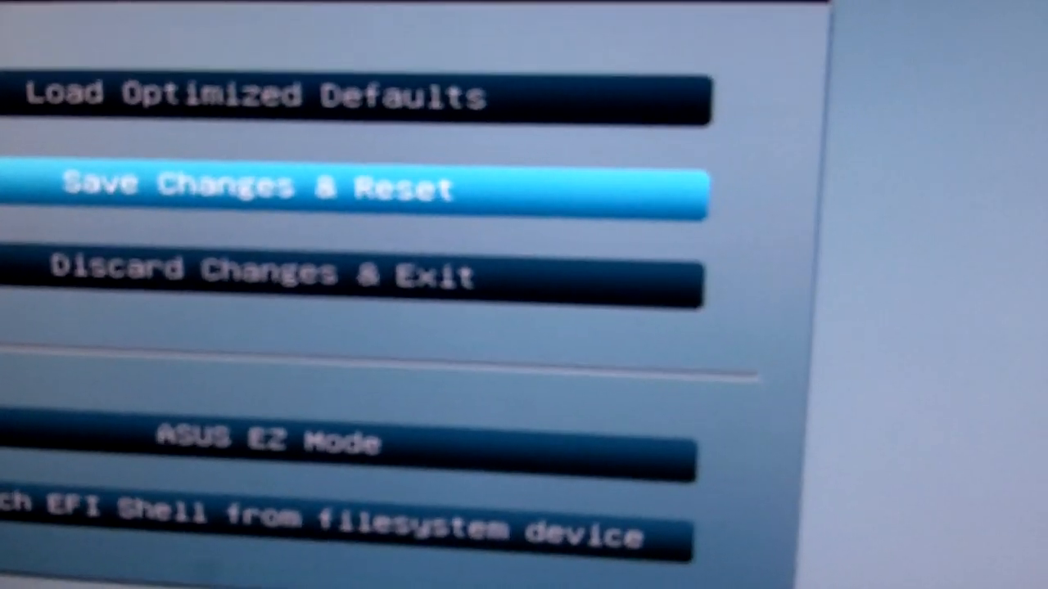
{"action": "left_click", "coordinate": [262, 186]}
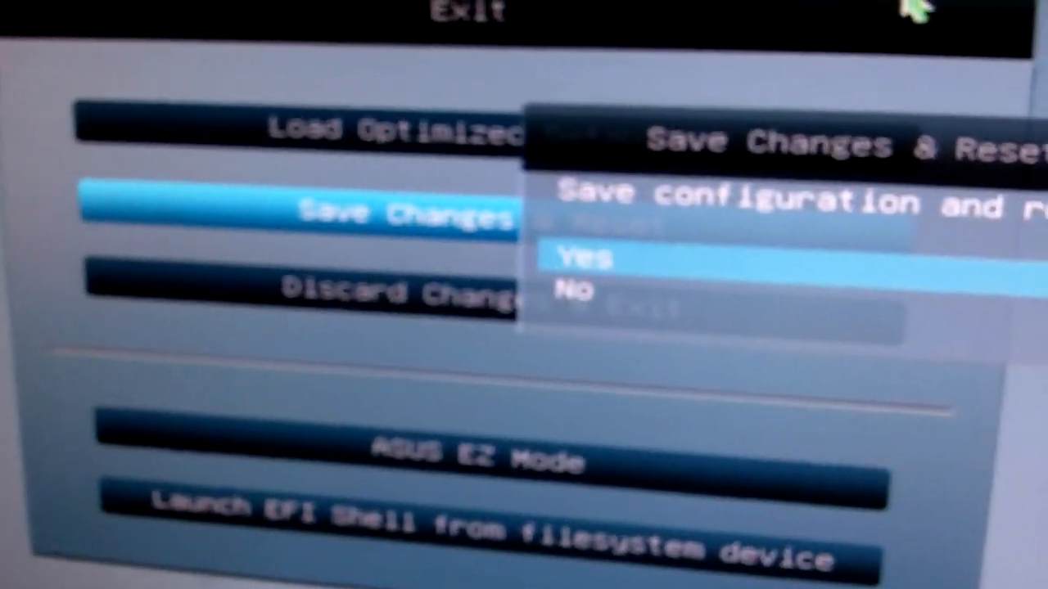